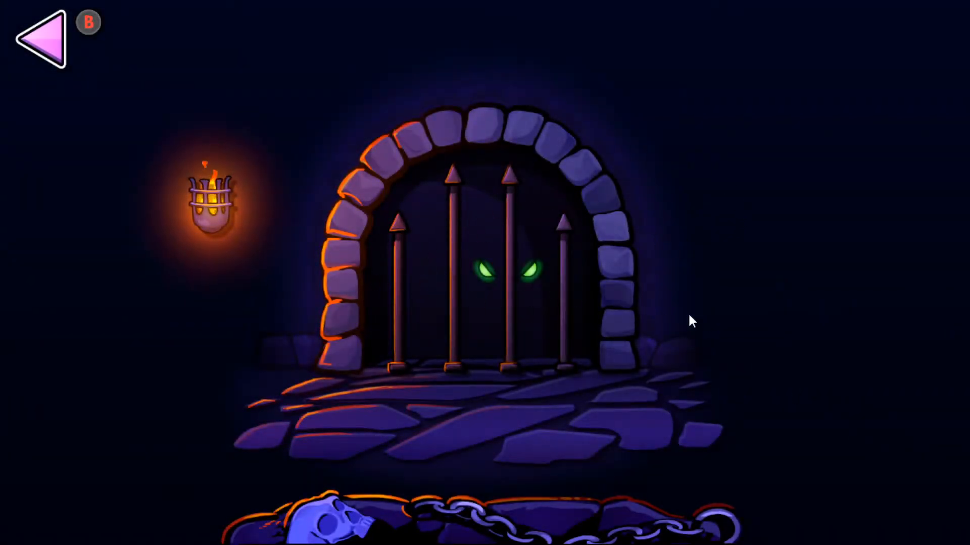
pyautogui.moveTo(483, 249)
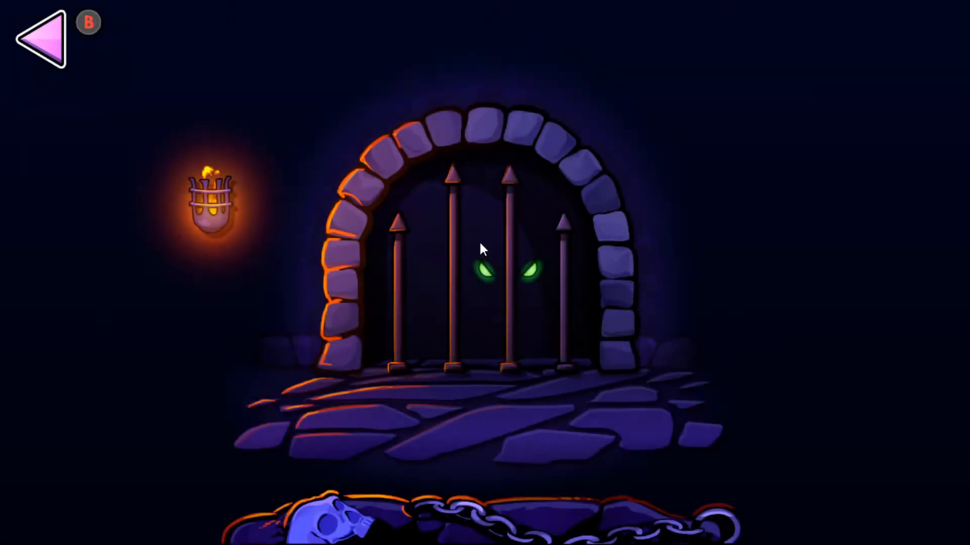
pyautogui.moveTo(632, 216)
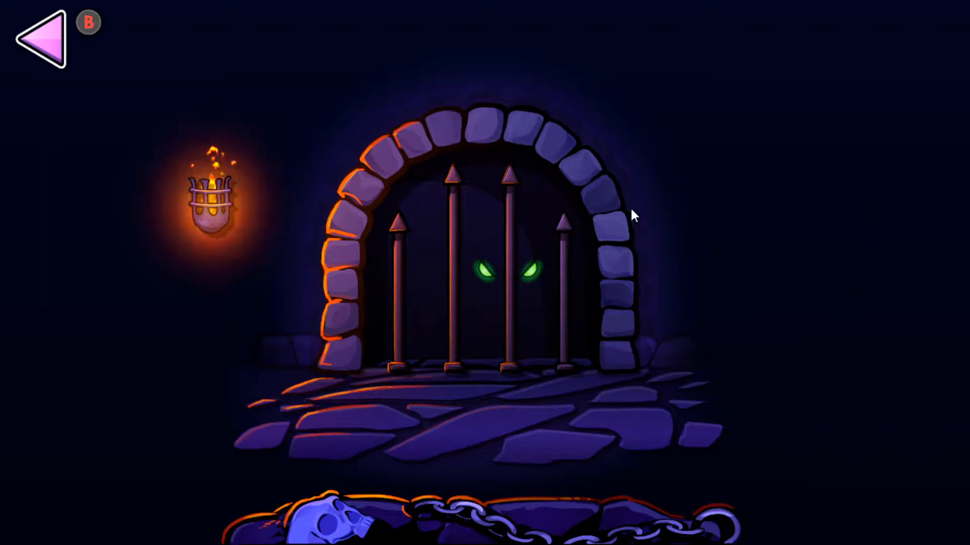
pyautogui.moveTo(740, 208)
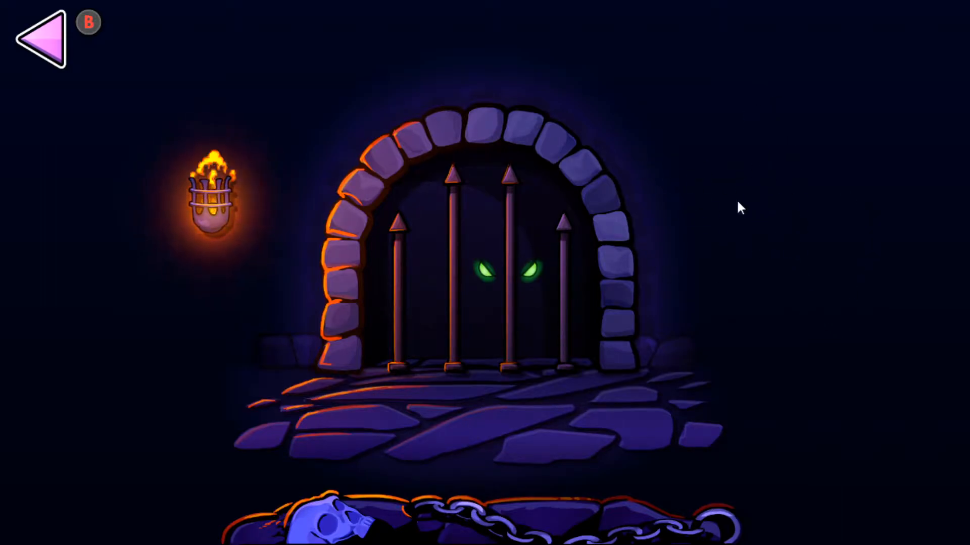
pyautogui.moveTo(870, 314)
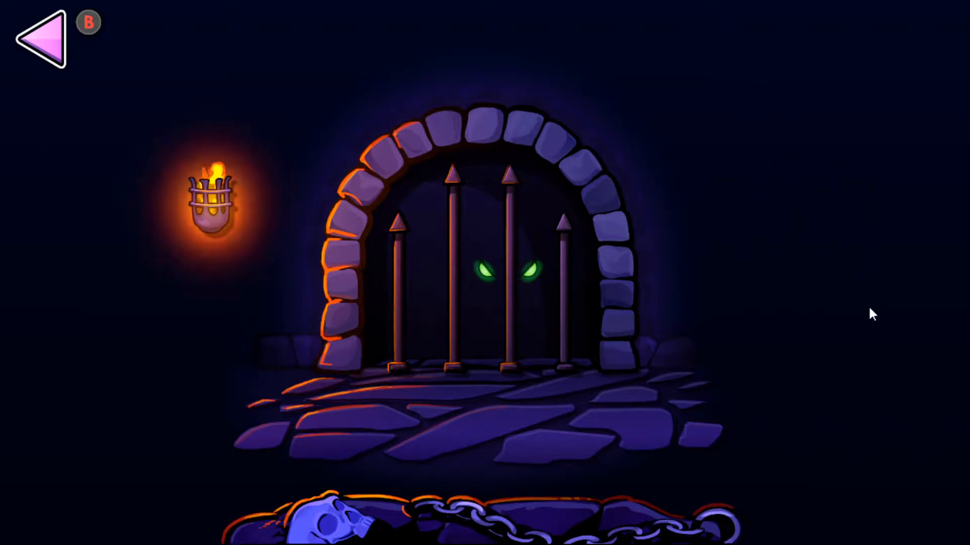
pyautogui.moveTo(562, 192)
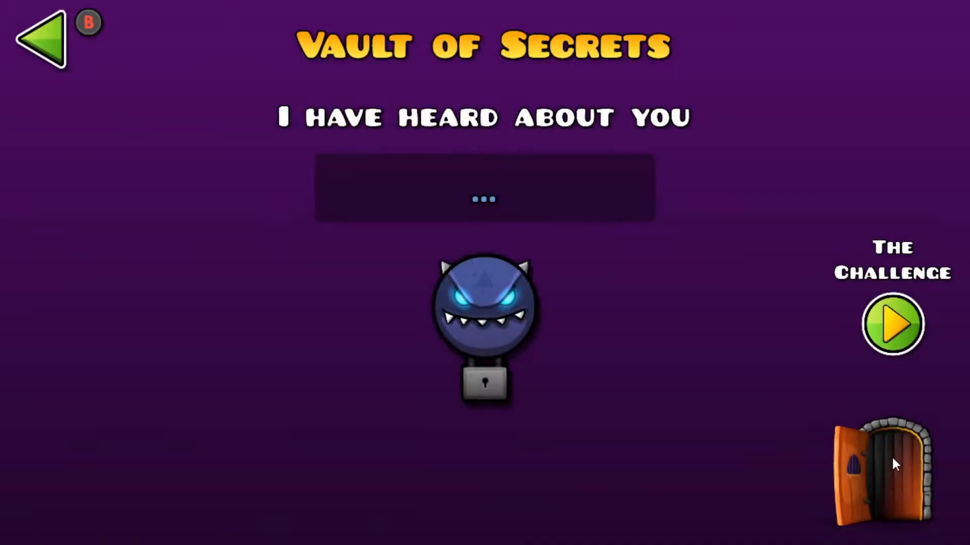
# - Enter the vault door to find the dungeon gate barred, then switch to the GD-Demon-Softlock-Patch folder
pyautogui.click(881, 466)
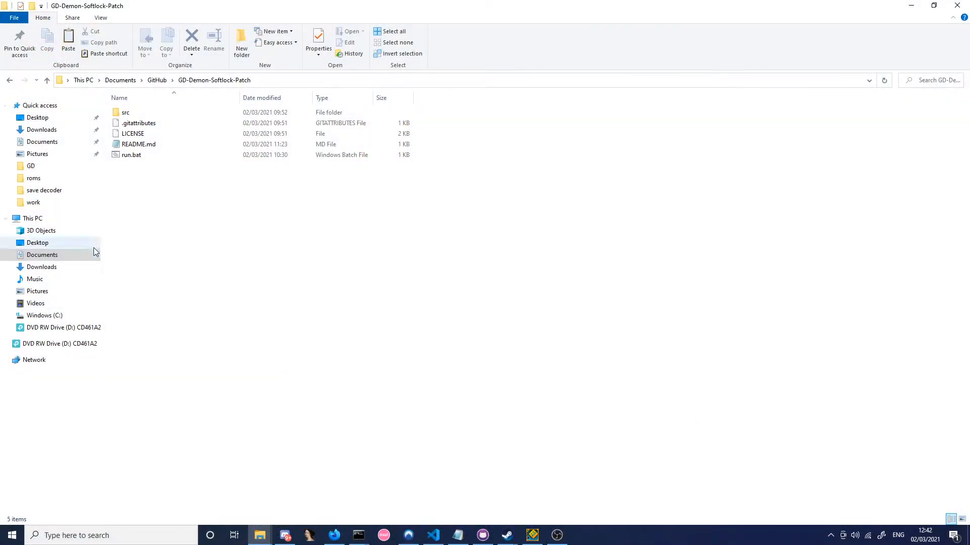
pyautogui.moveTo(380, 236)
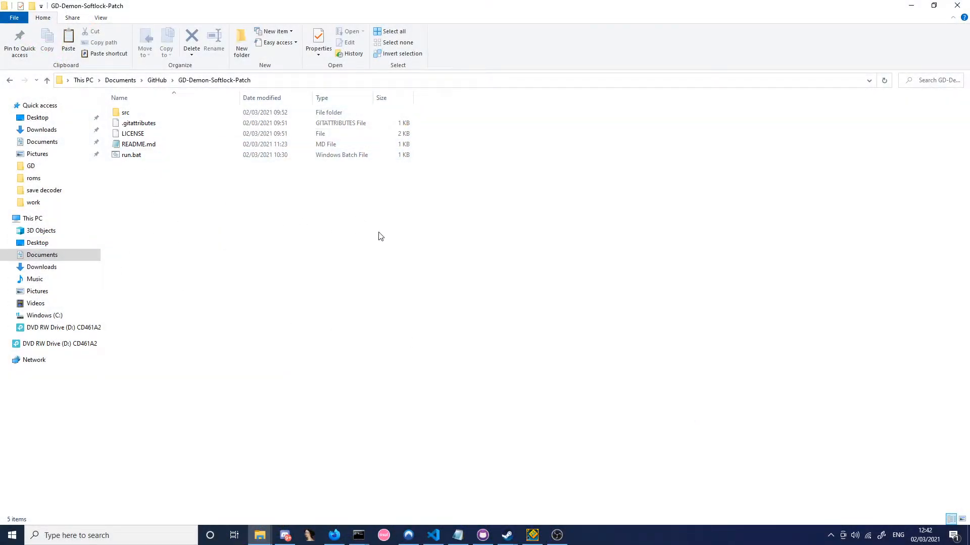
pyautogui.write('run')
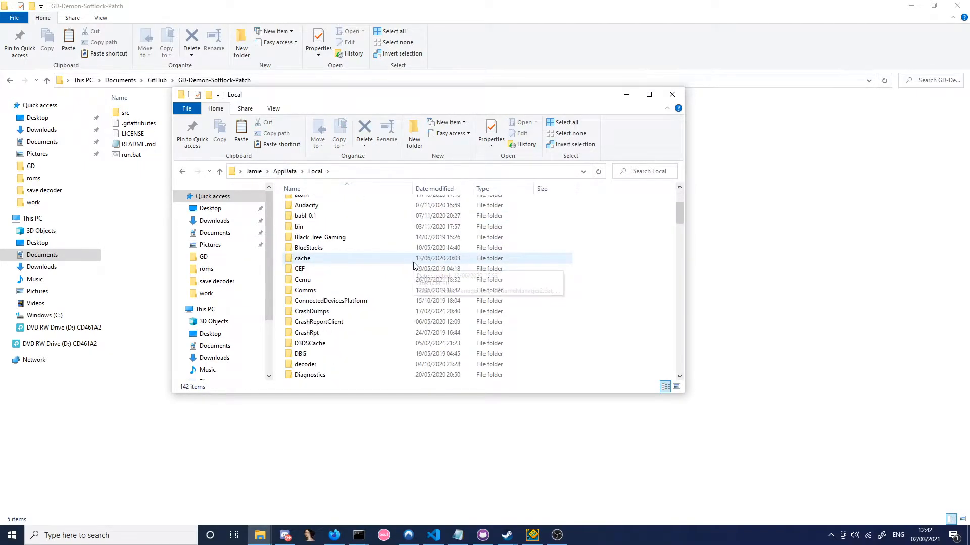
# - Copy CCGameManager.dat from AppData\Local\GeometryDash and paste it into the GD-Demon-Softlock-Patch folder
pyautogui.scroll(-3)
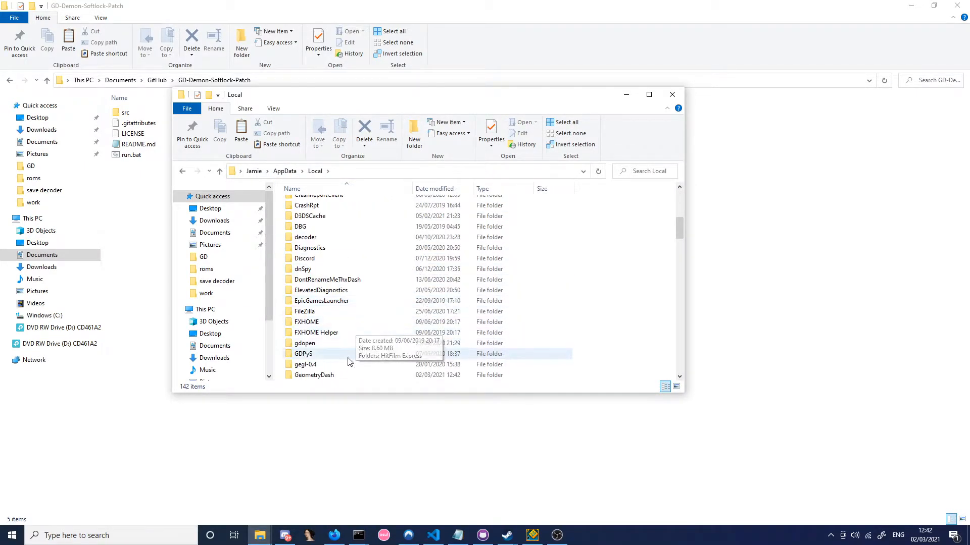
pyautogui.doubleClick(314, 374)
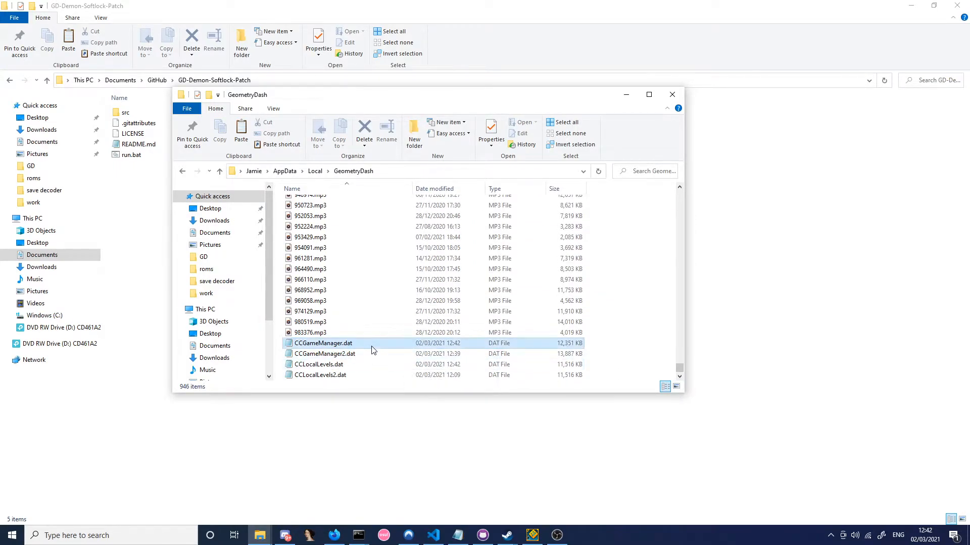
pyautogui.click(322, 343)
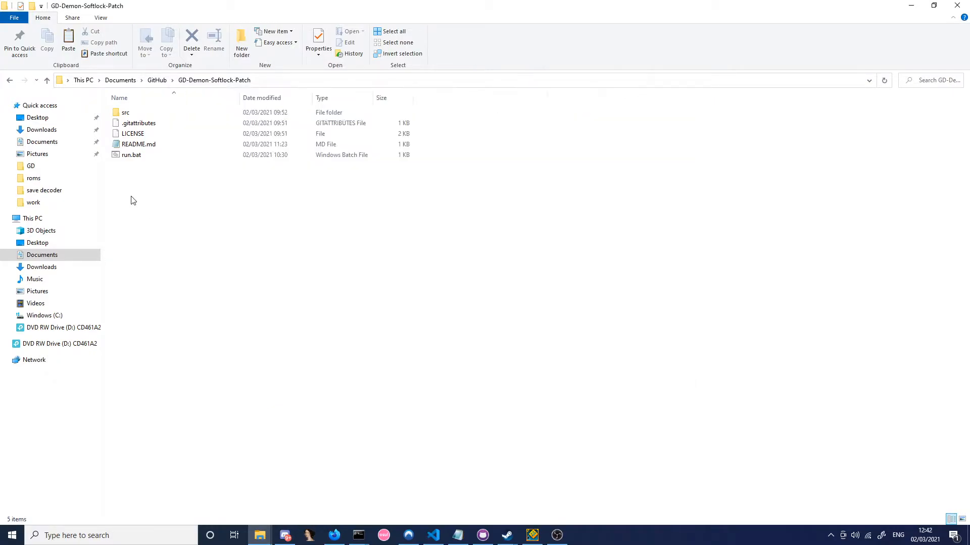
pyautogui.rightClick(132, 199)
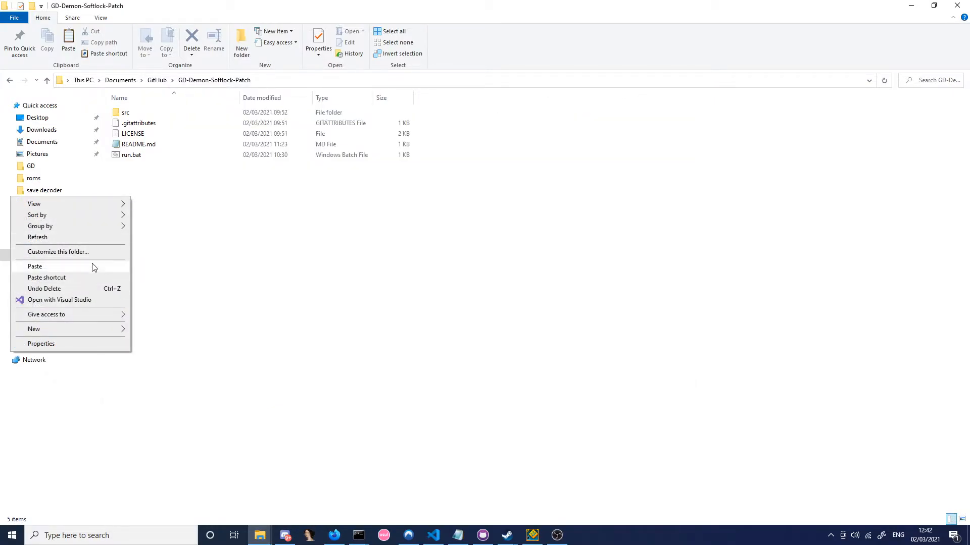
pyautogui.click(34, 266)
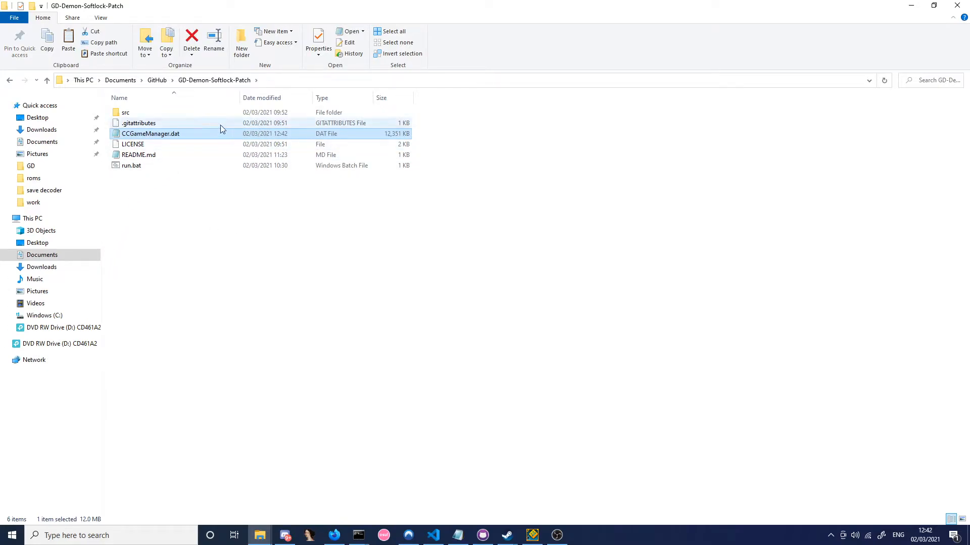
# - Run run.bat to patch the save and select the new 13,887 KB CCGameManager.dat in the build folder
pyautogui.doubleClick(131, 165)
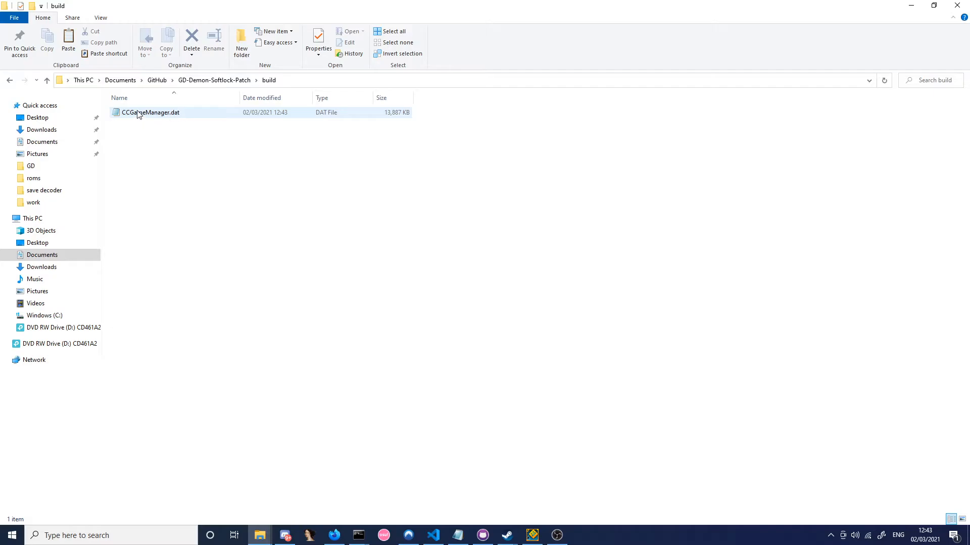
pyautogui.click(150, 112)
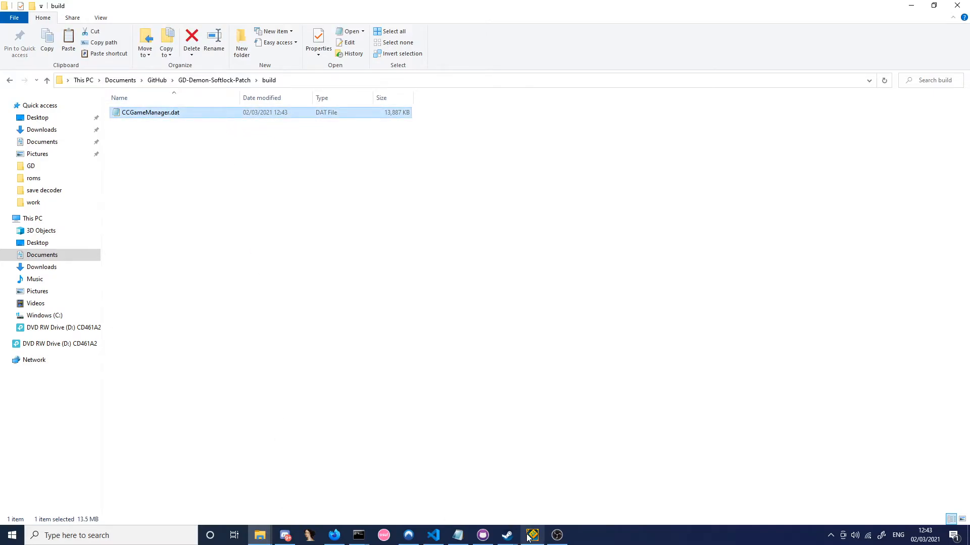
pyautogui.click(531, 535)
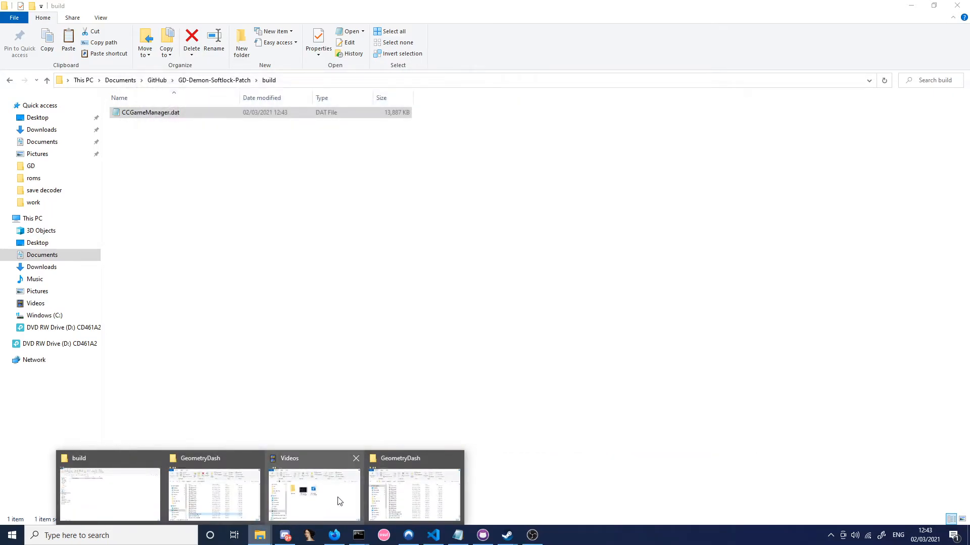
# - Delete the old CCGameManager.dat and CCGameManager2.dat from the GeometryDash data folder
pyautogui.click(214, 494)
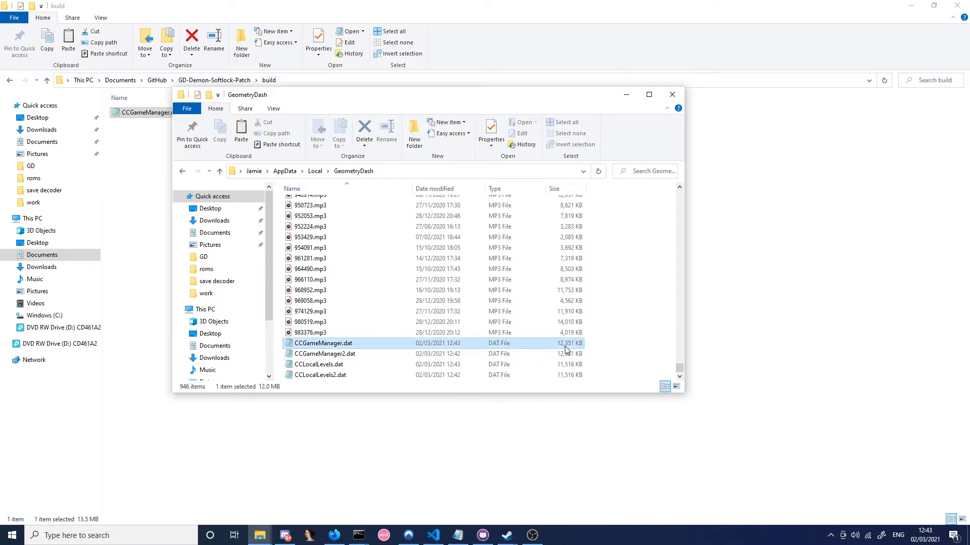
pyautogui.click(324, 354)
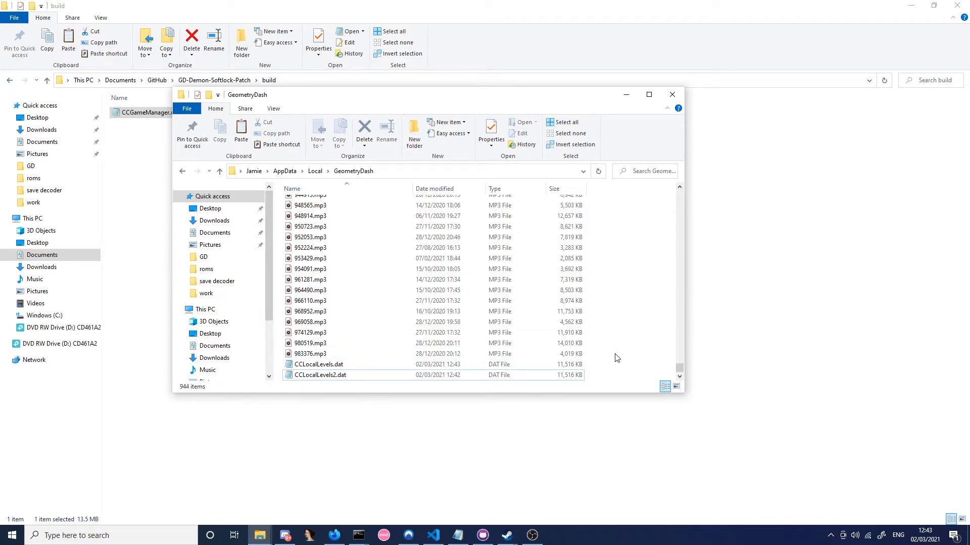
pyautogui.click(322, 353)
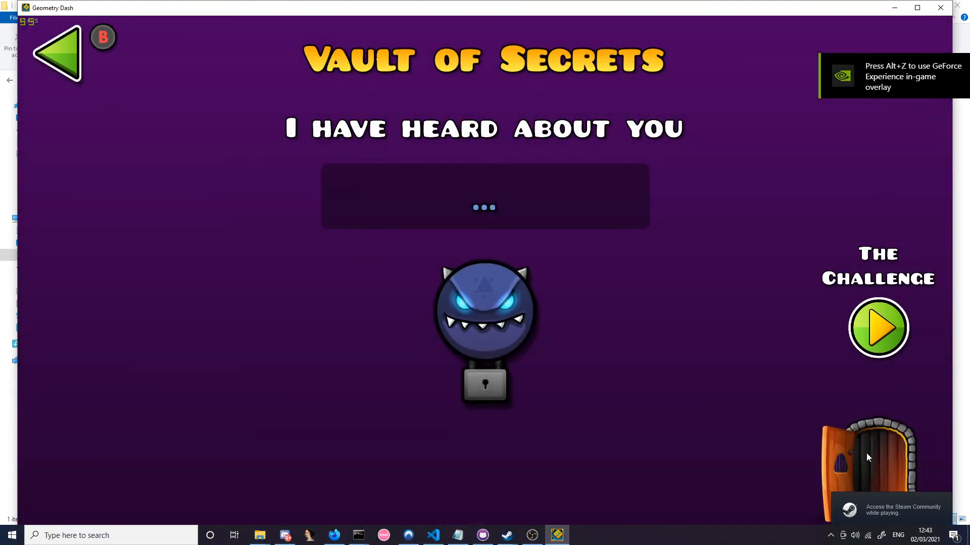
# - Enter the dungeon from the Vault of Secrets, where the gate now stands open
pyautogui.click(868, 461)
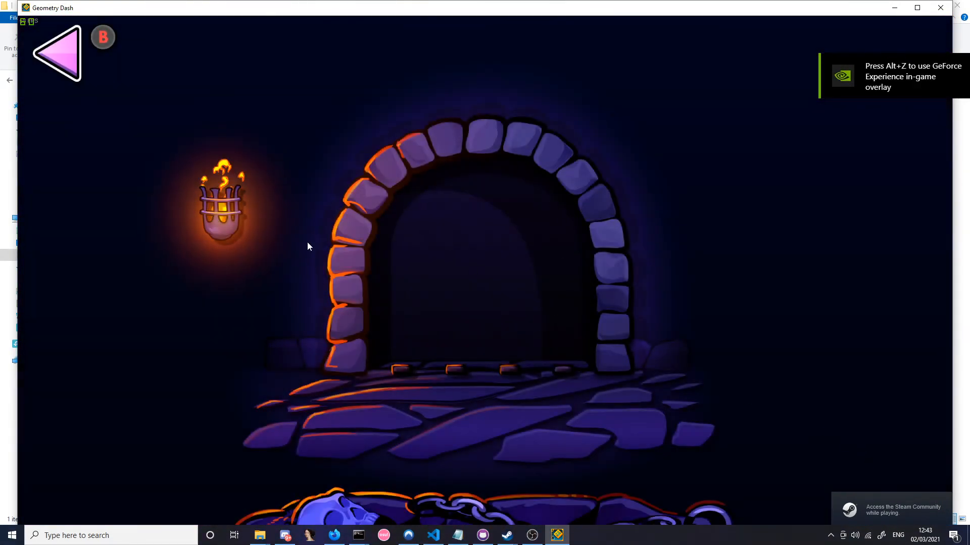